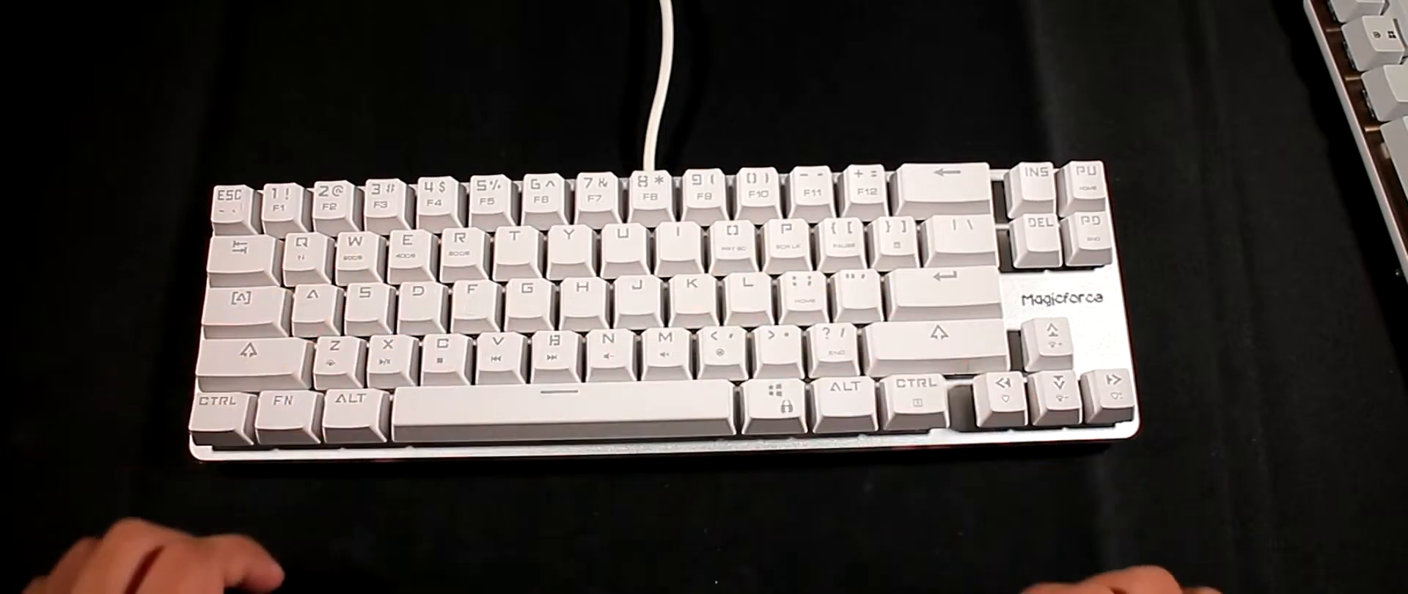
pyautogui.click(449, 351)
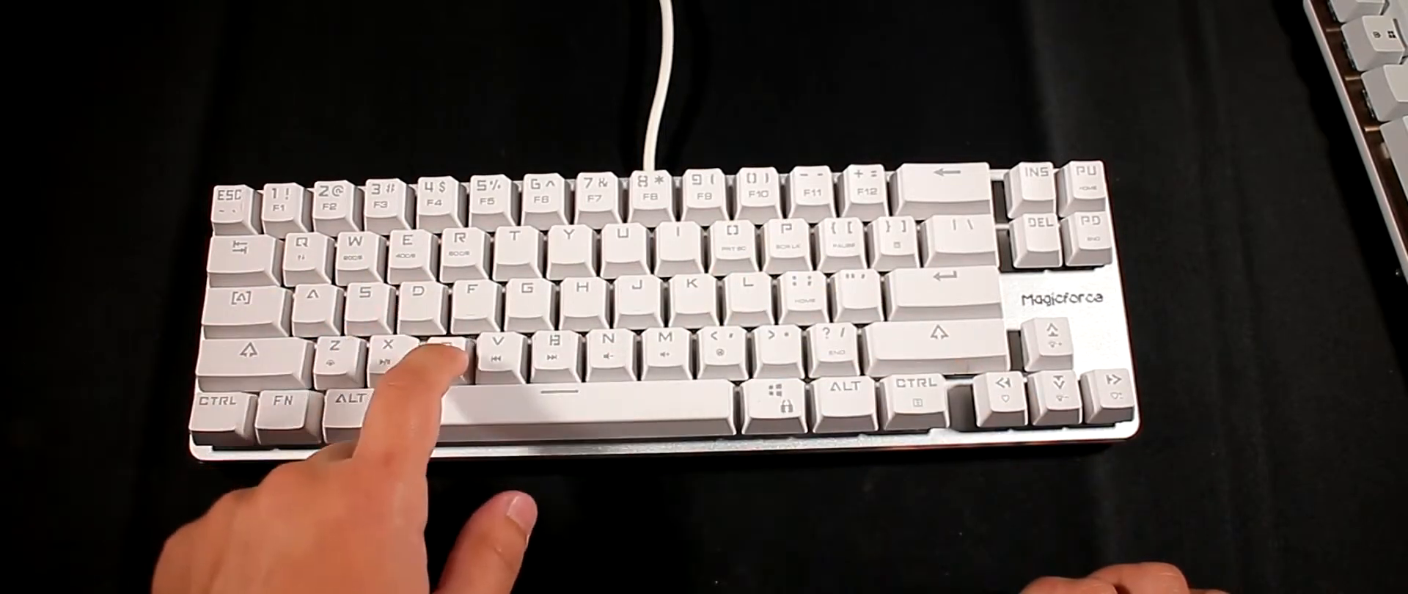